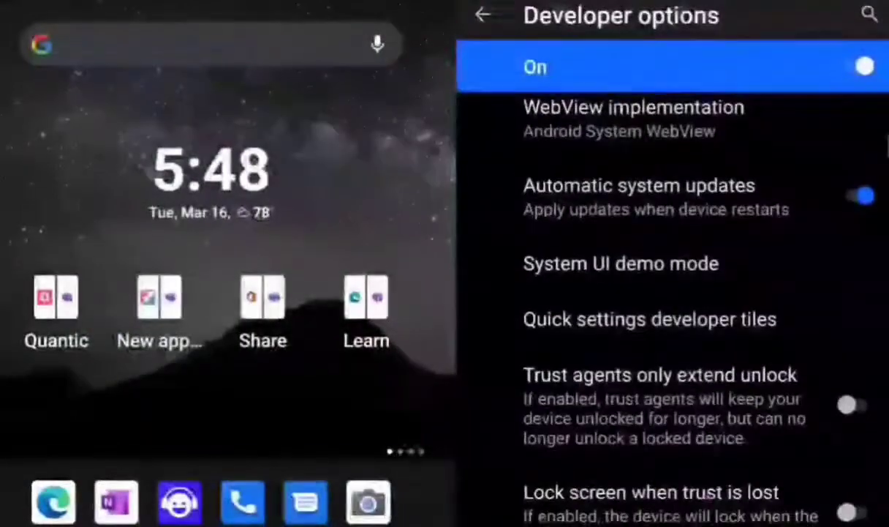
- Scroll Developer options to the Drawing section and switch off Show surface updates
scroll("up", 3)
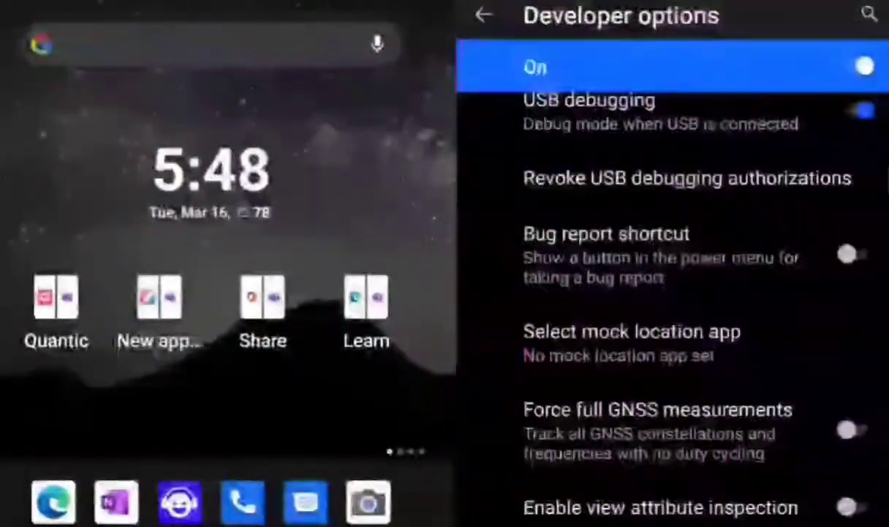
scroll("down", 3)
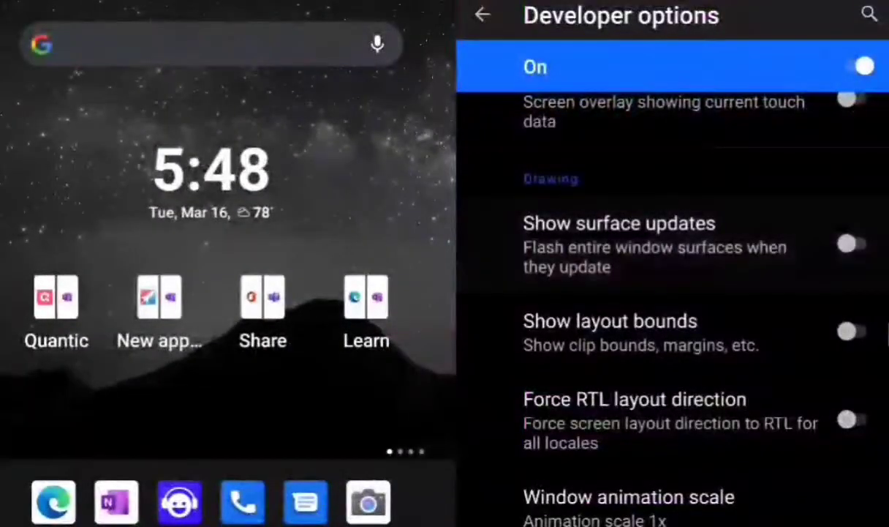
left_click(482, 16)
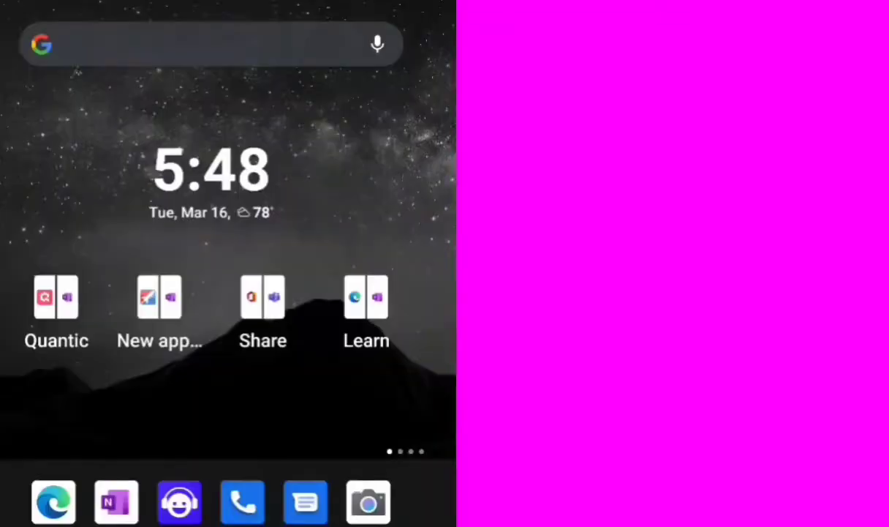